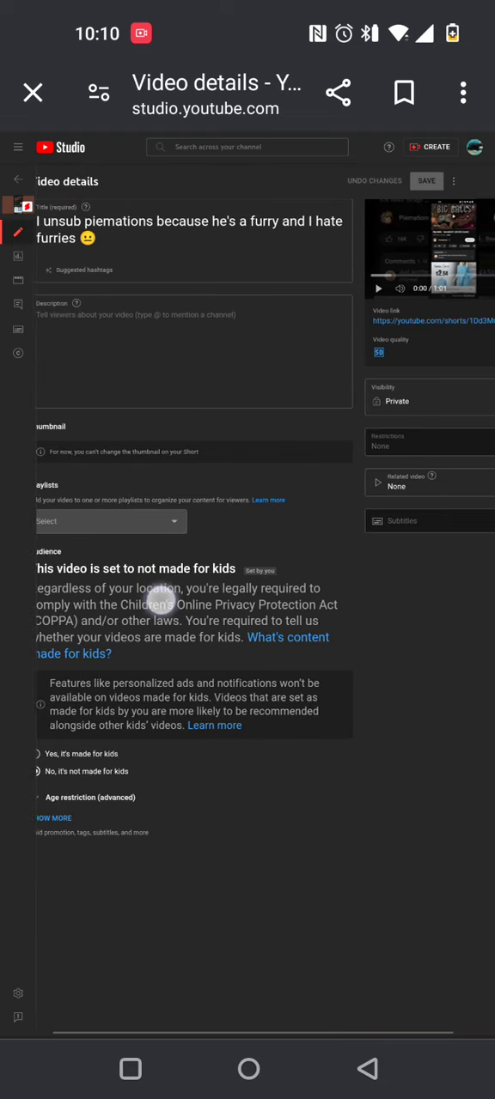
{"action": "left_click", "coordinate": [54, 771]}
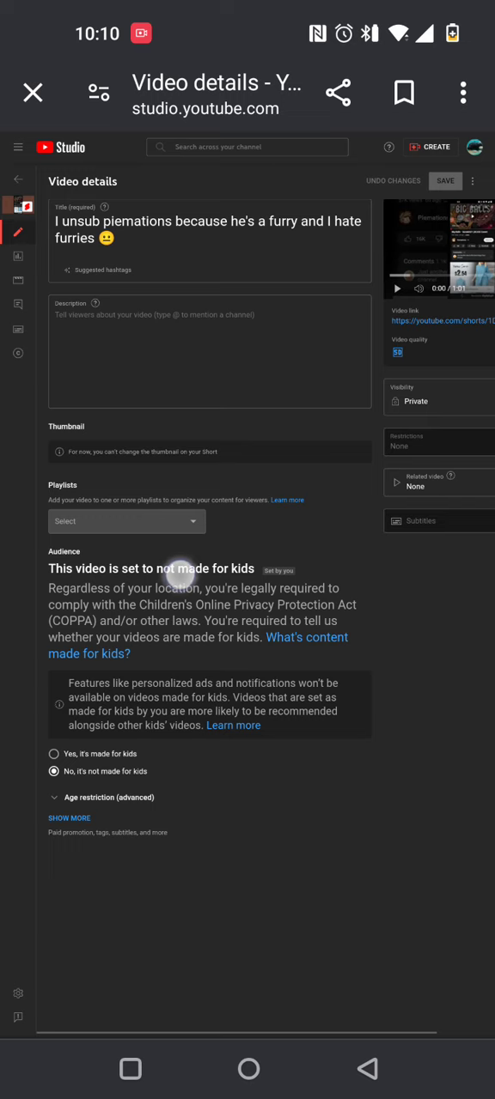